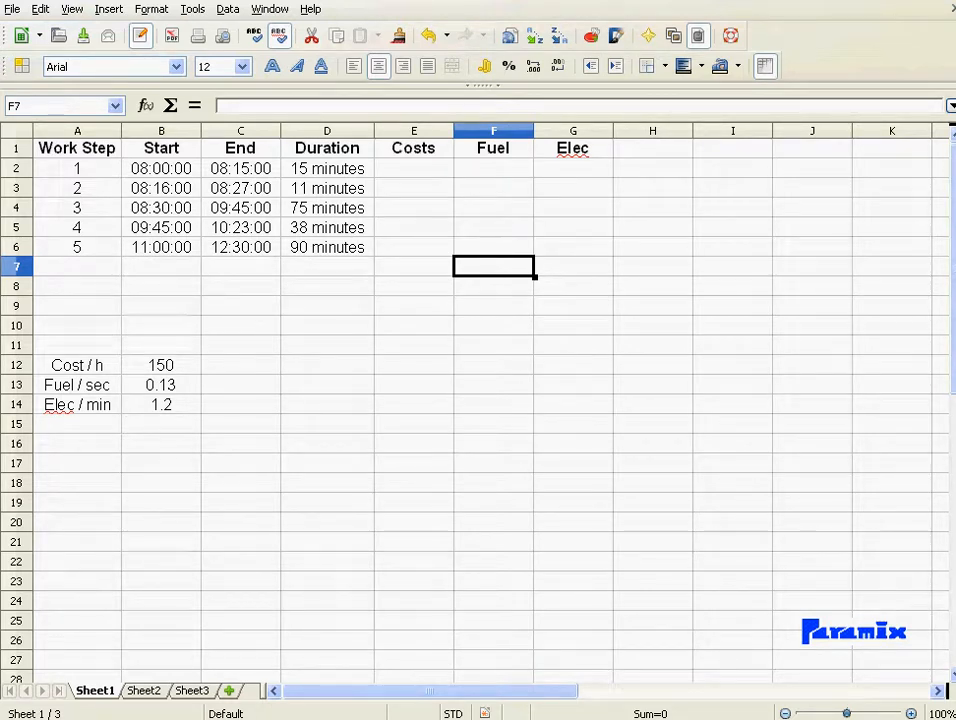
mouse_move(212, 312)
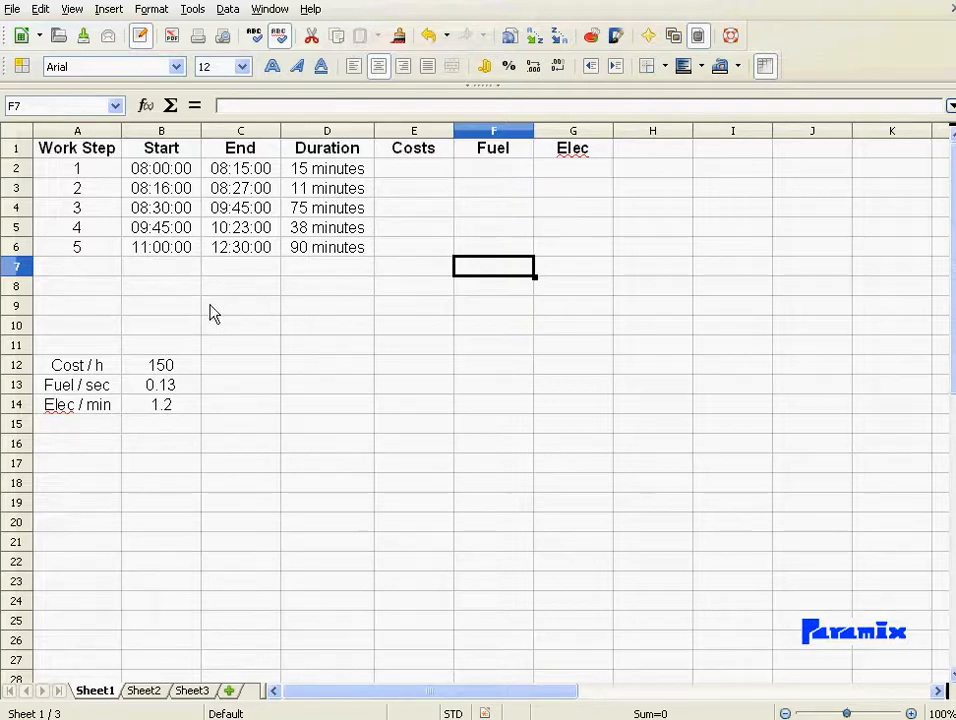
mouse_move(416, 178)
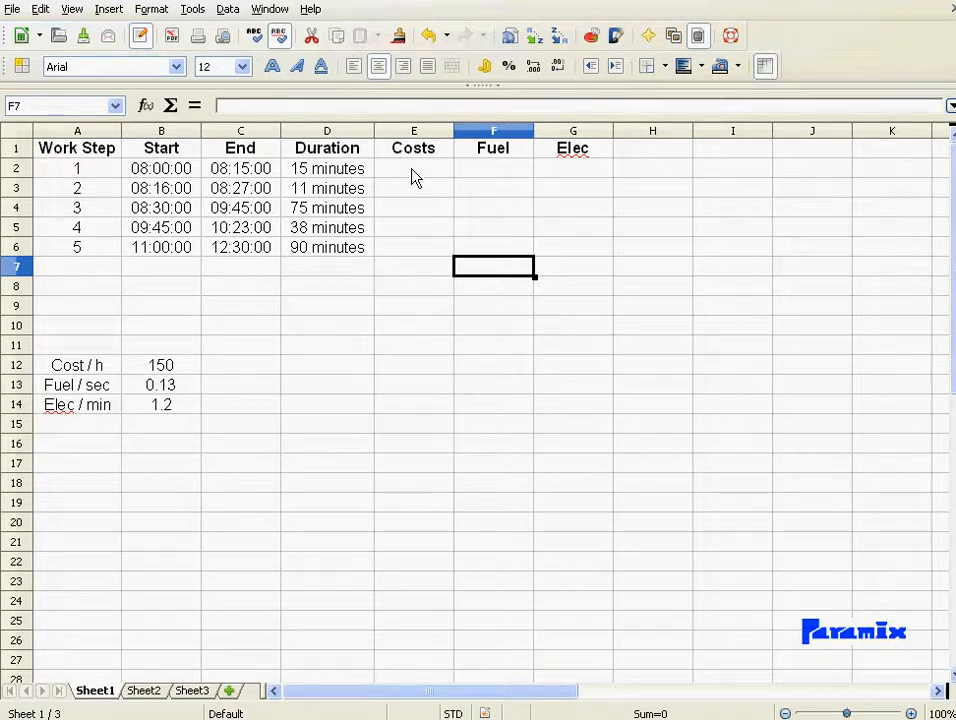
mouse_move(336, 240)
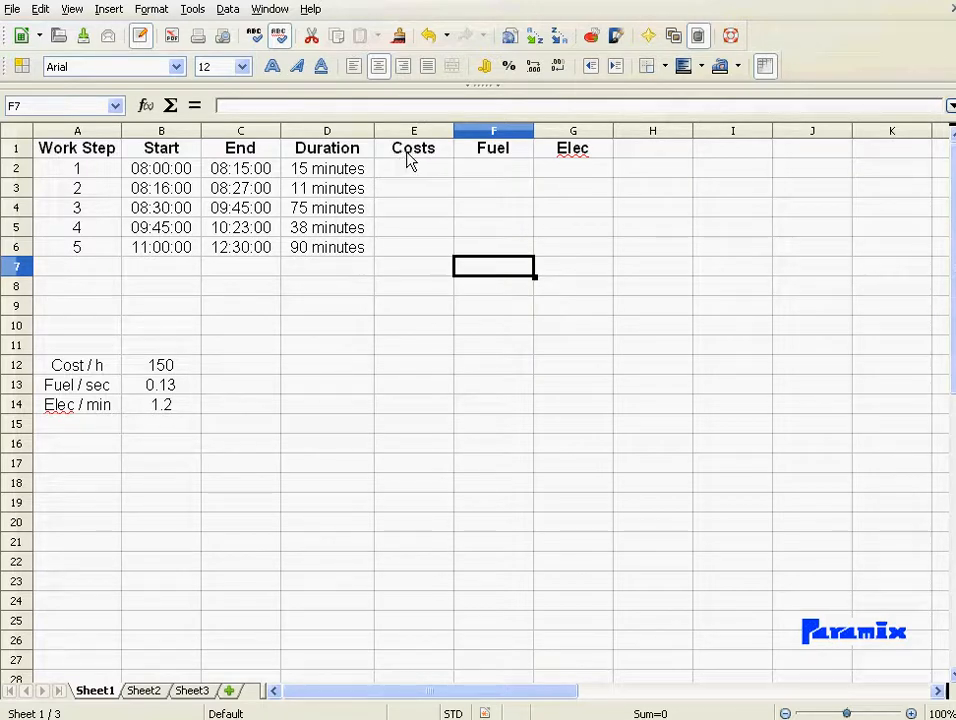
mouse_move(156, 232)
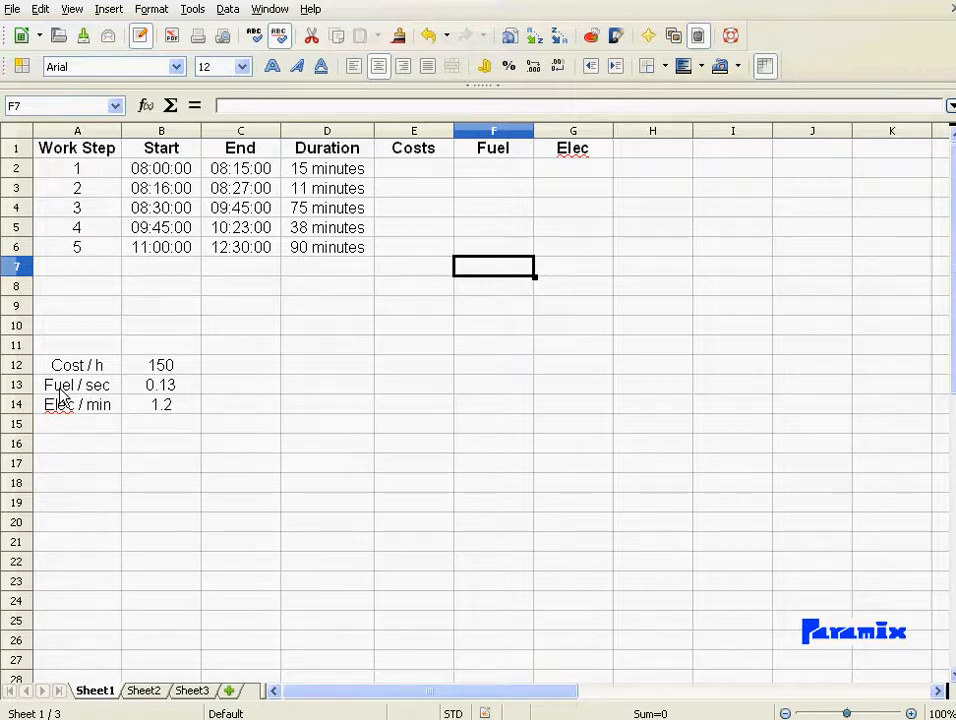
mouse_move(184, 404)
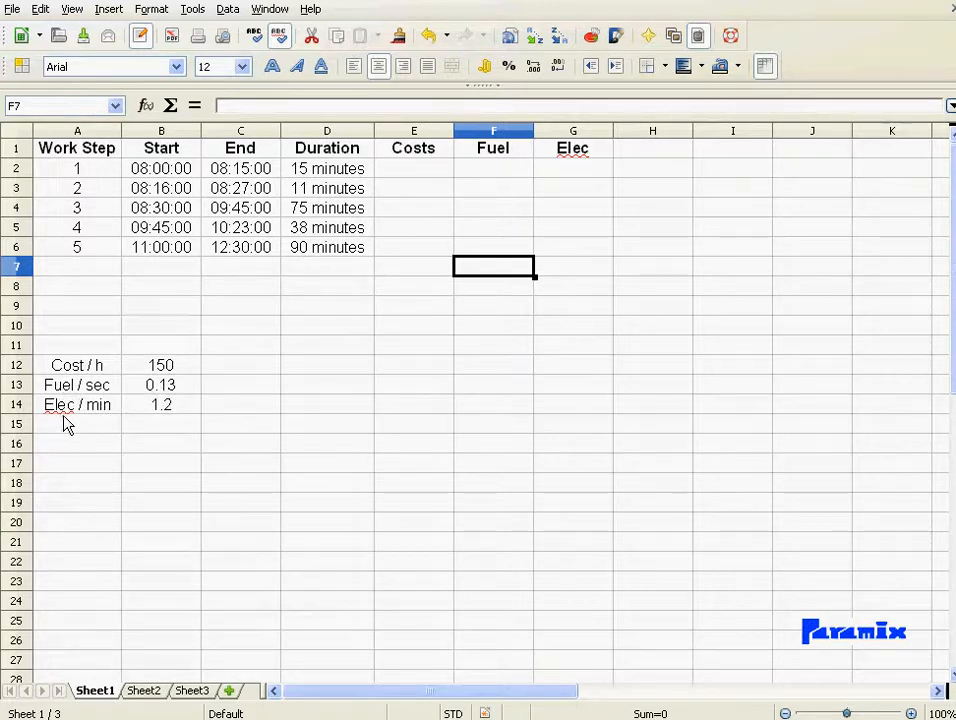
mouse_move(170, 418)
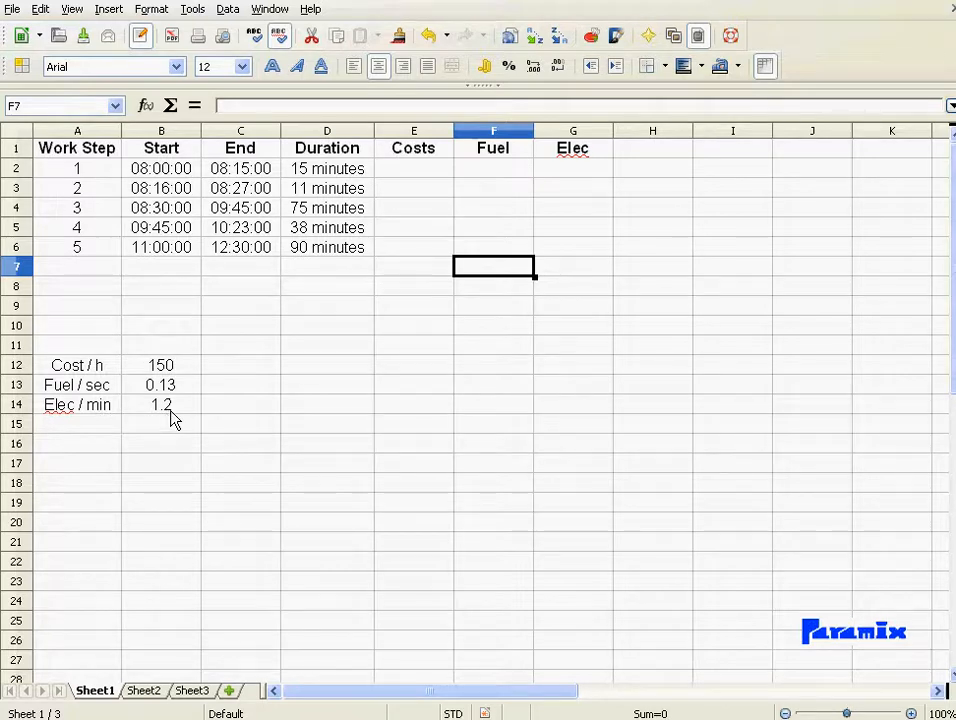
mouse_move(408, 178)
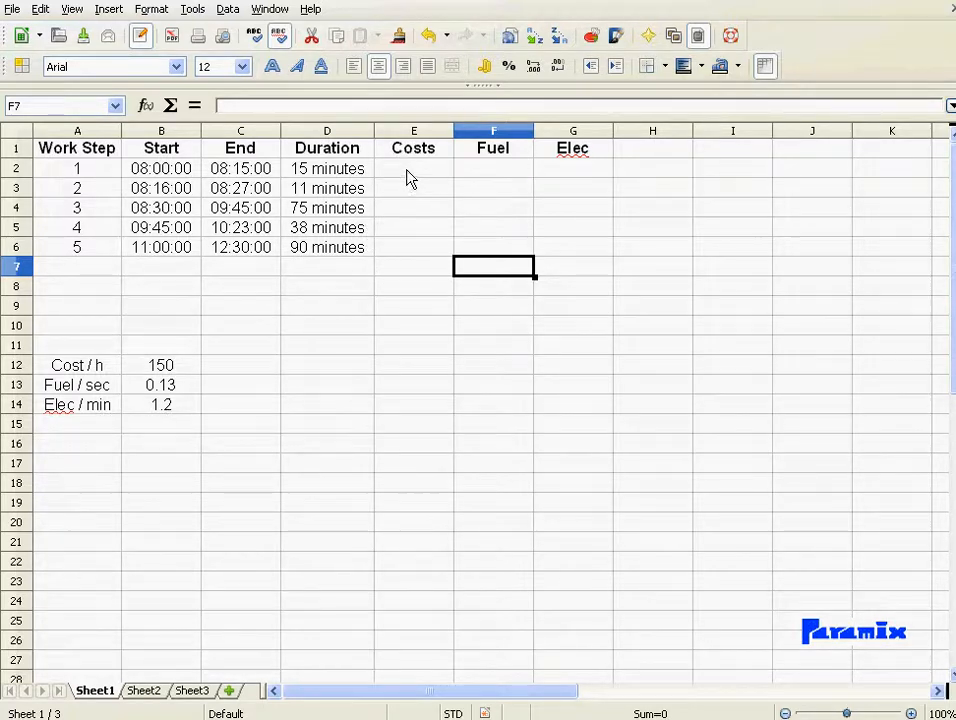
mouse_move(536, 188)
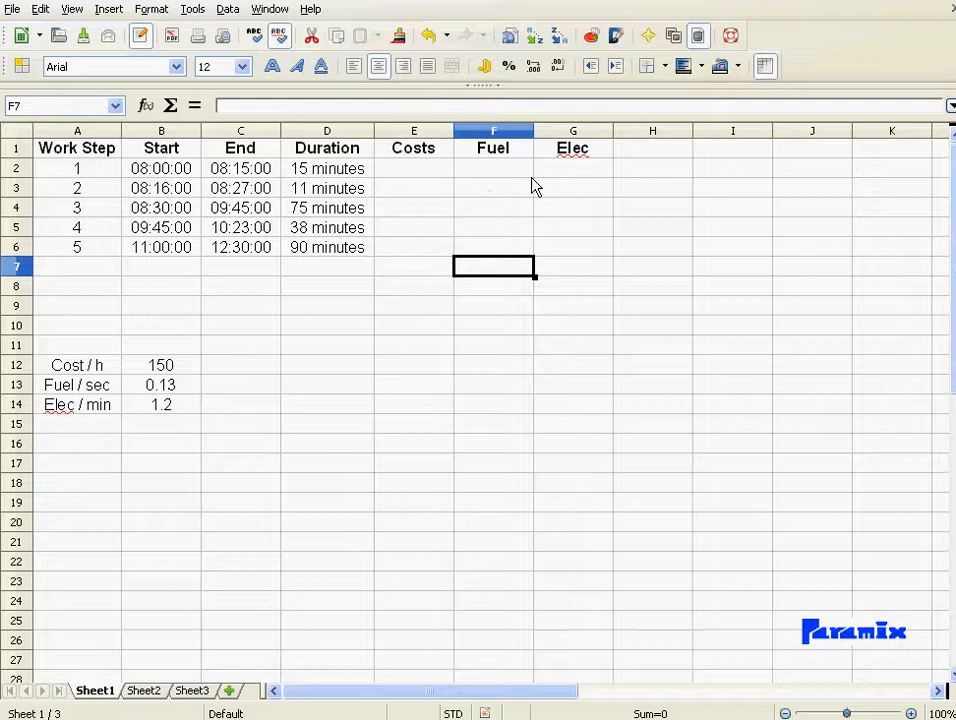
mouse_move(568, 180)
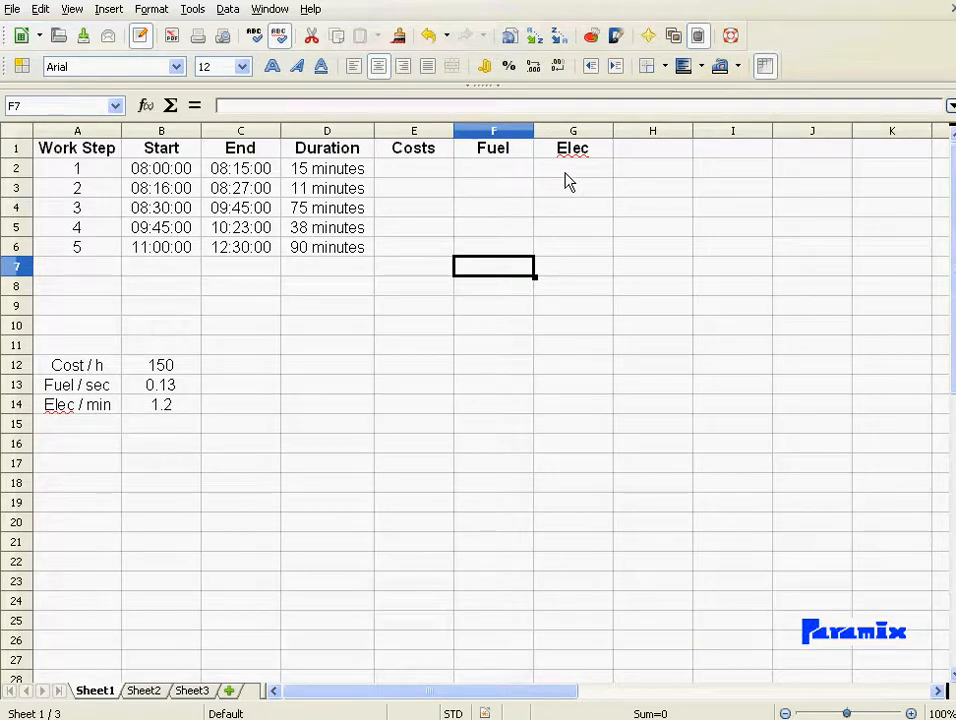
mouse_move(408, 180)
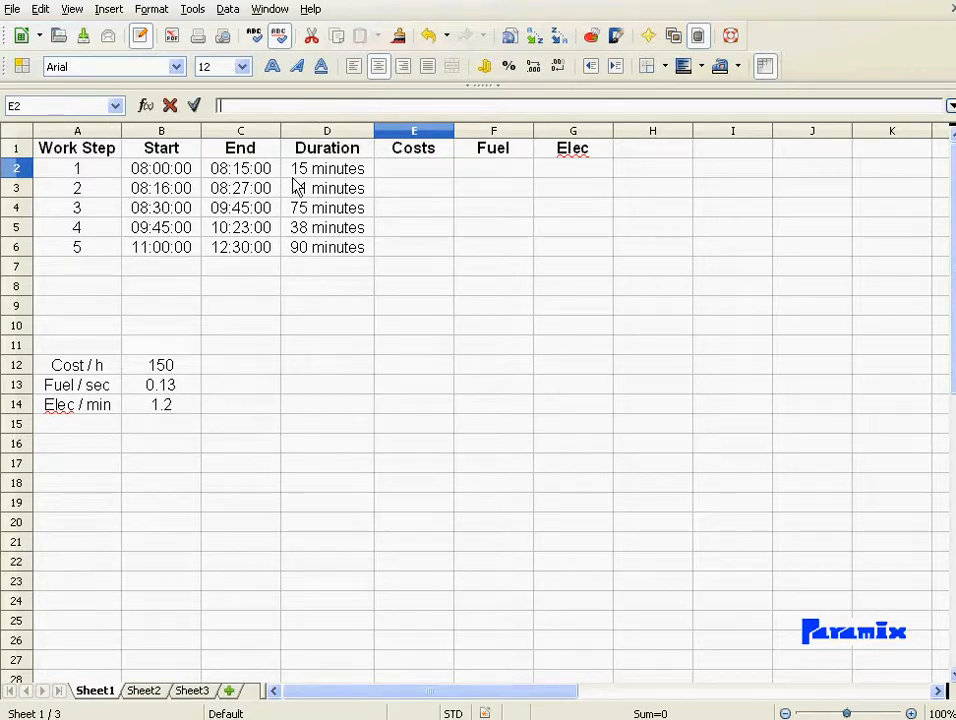
Step: Enter =D2*$B$12*24 in E2 so Costs reads 37.5, 27.5, 187.5, 95 and 225
type("=D2*")
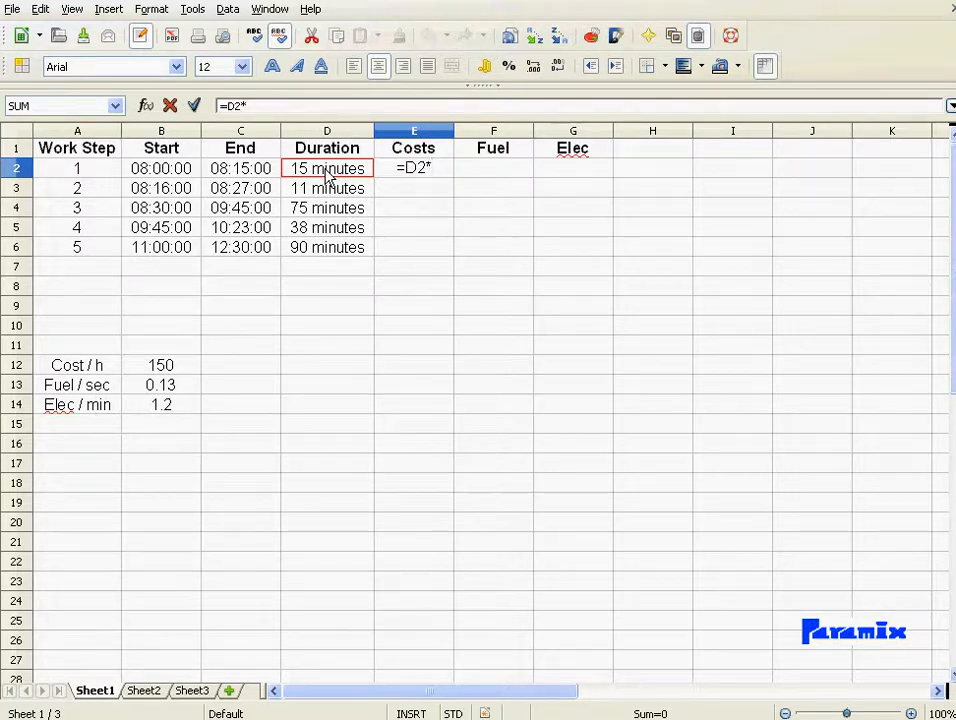
left_click(160, 364)
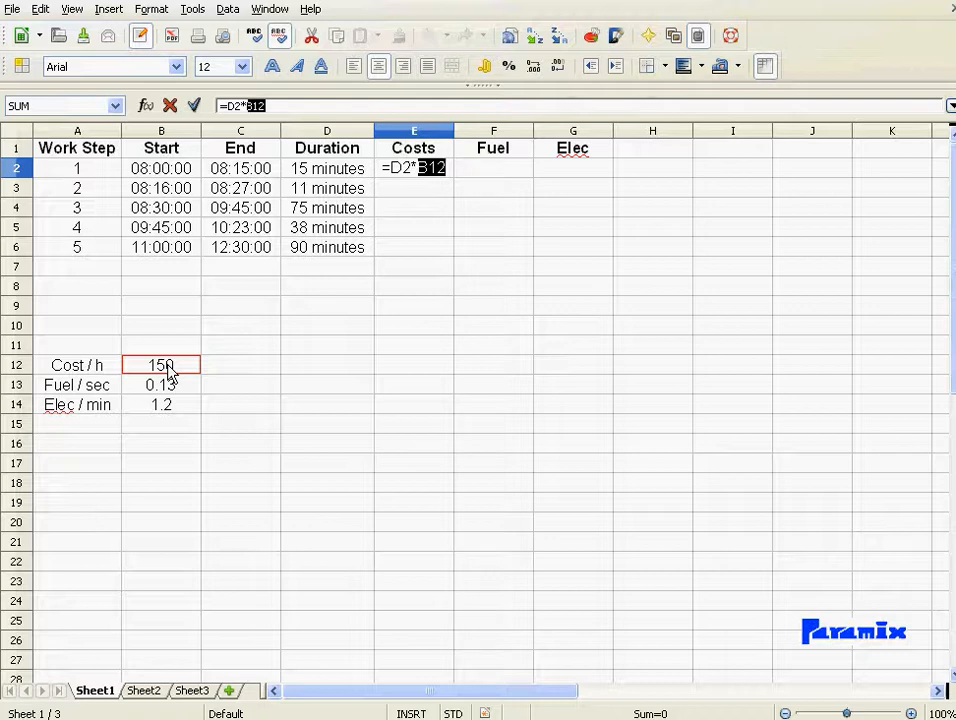
key("F4")
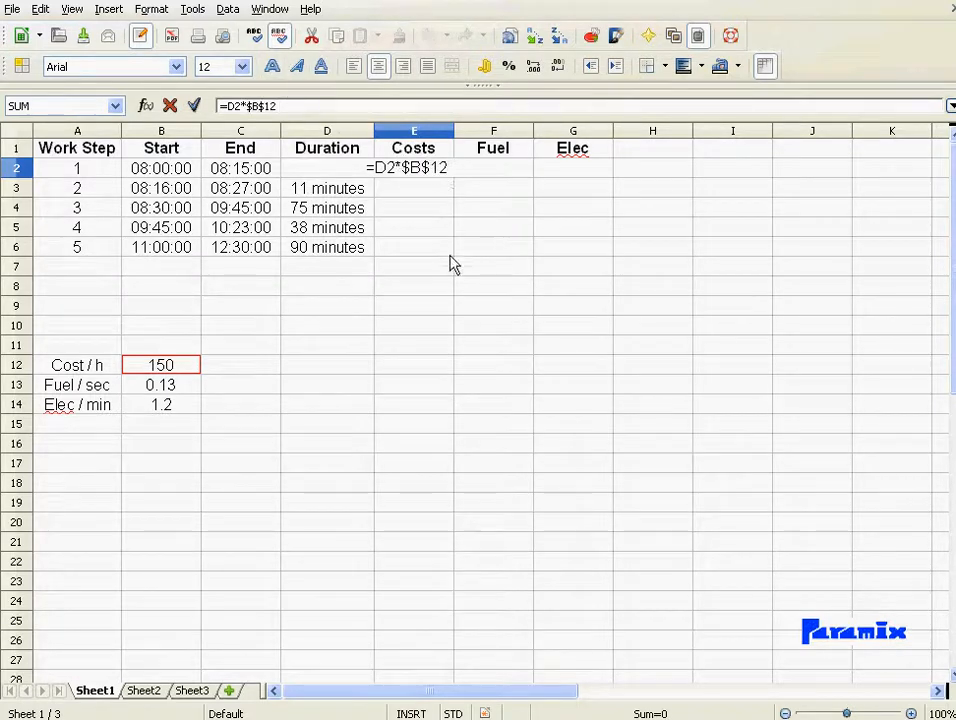
mouse_move(392, 196)
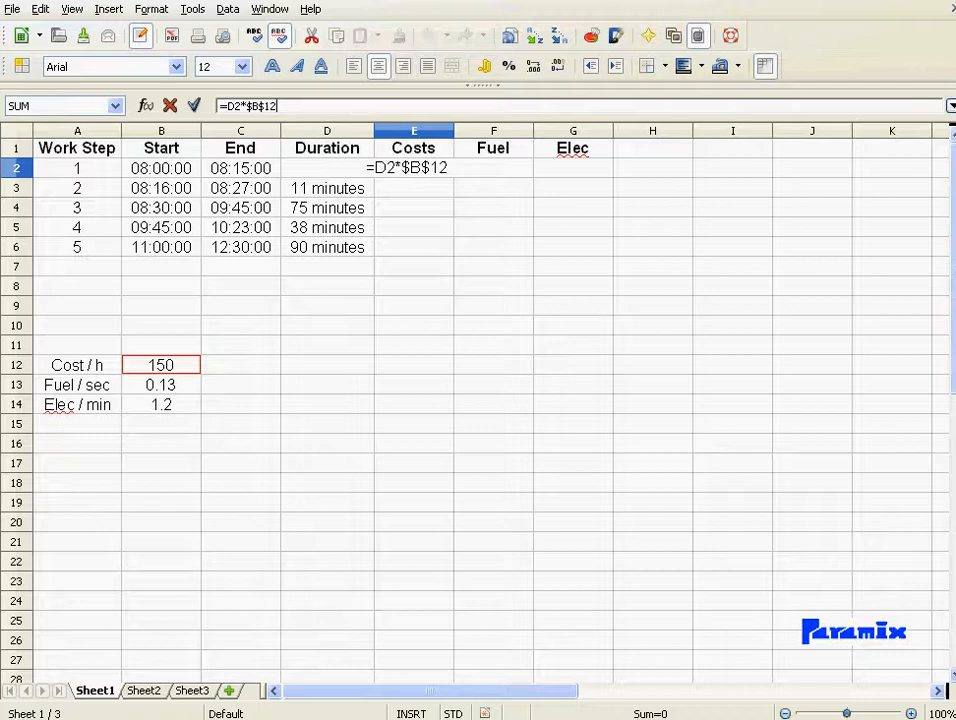
type("*24")
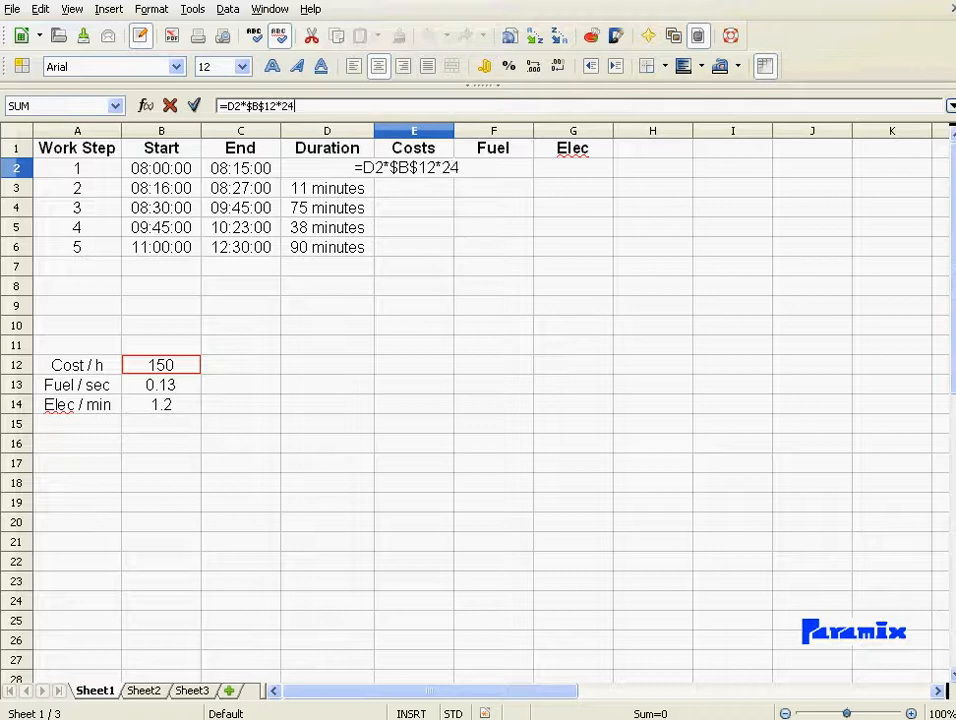
key("Return")
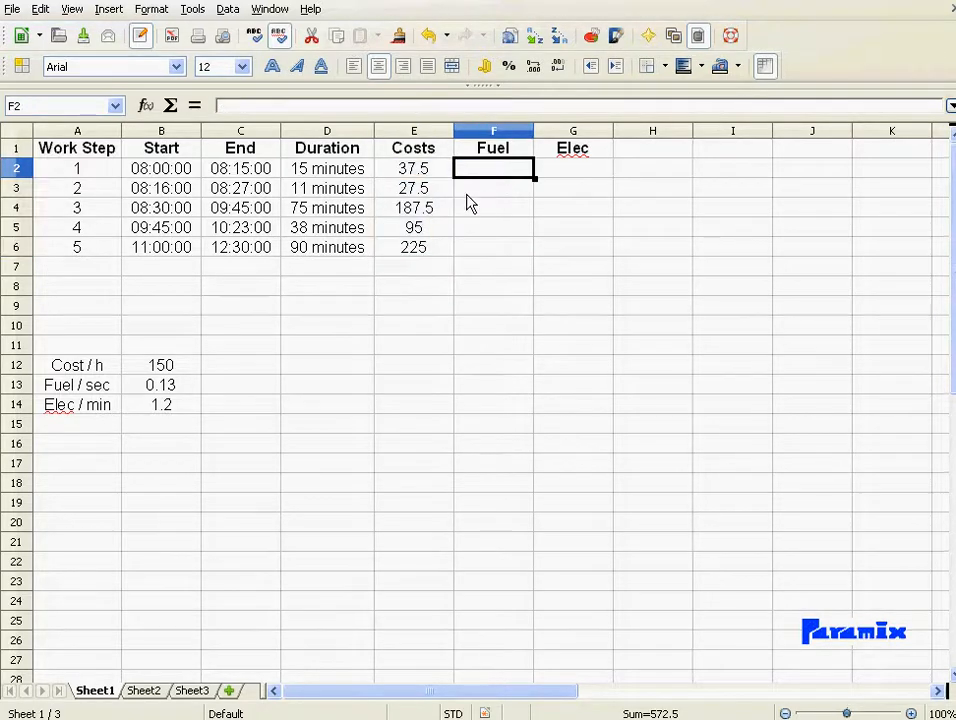
Step: Enter the Fuel formula =D2*$B$13*60*24 in F2, giving 117, 85.8, 585, 296.4 and 702
left_click(274, 104)
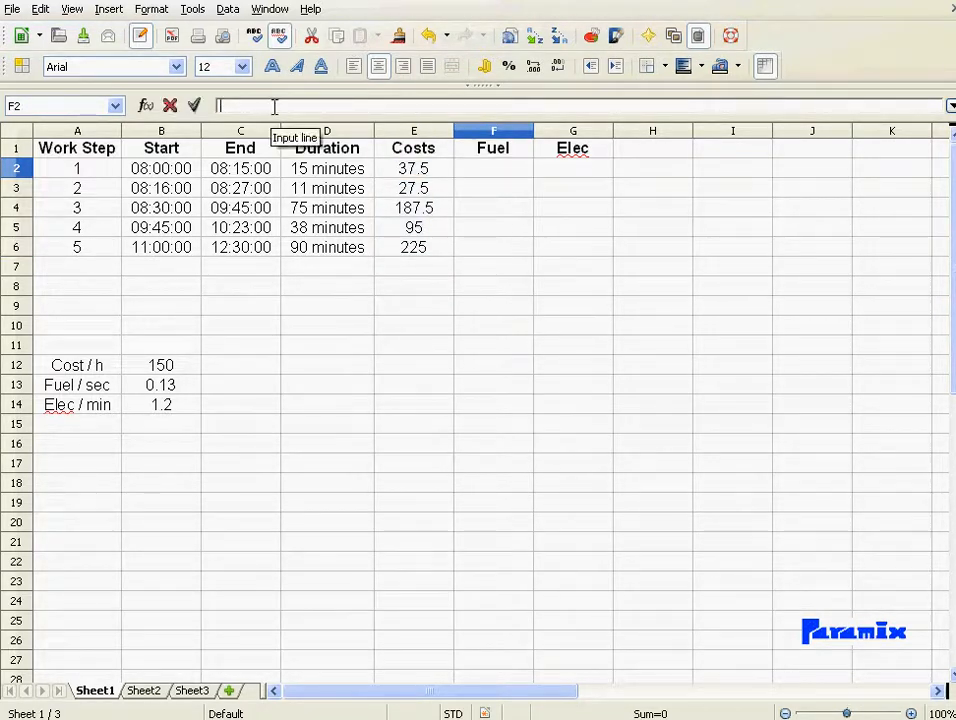
type("=D2*")
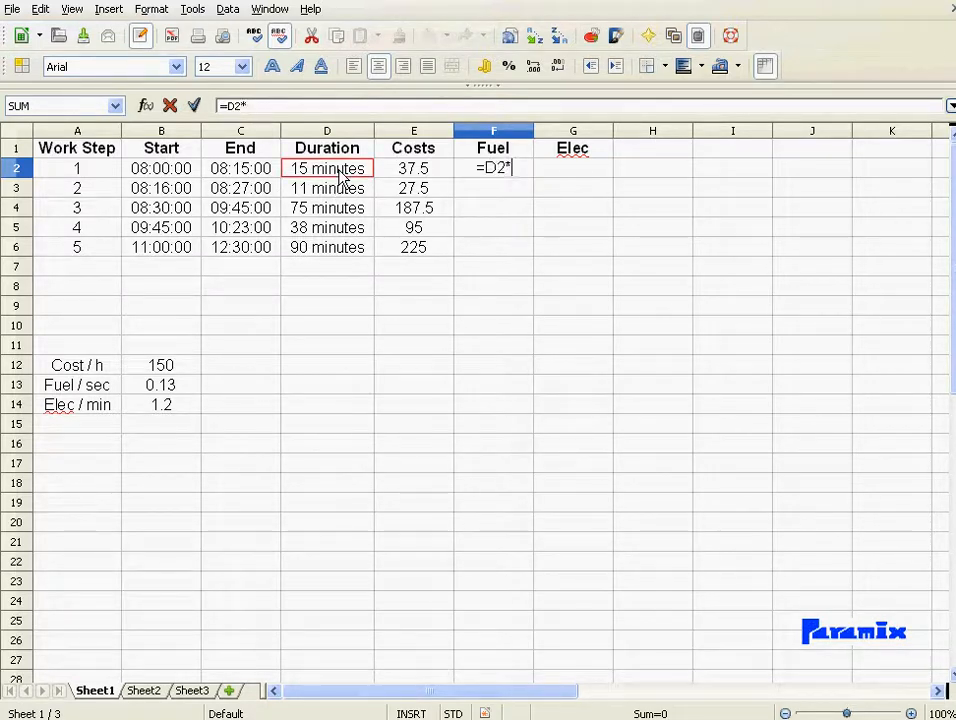
left_click(160, 384)
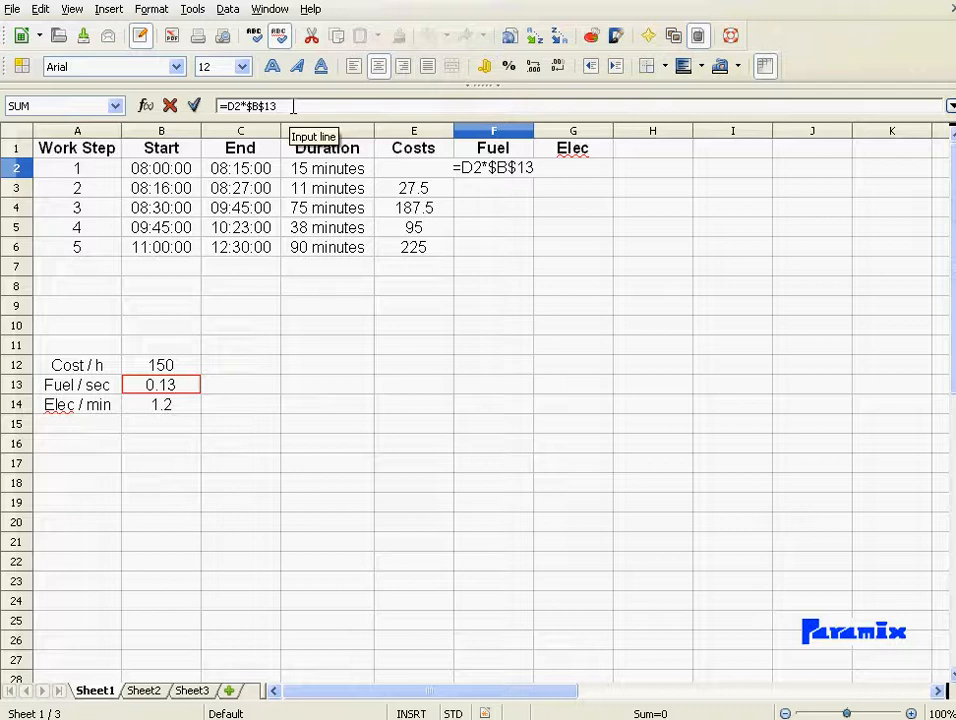
type("*")
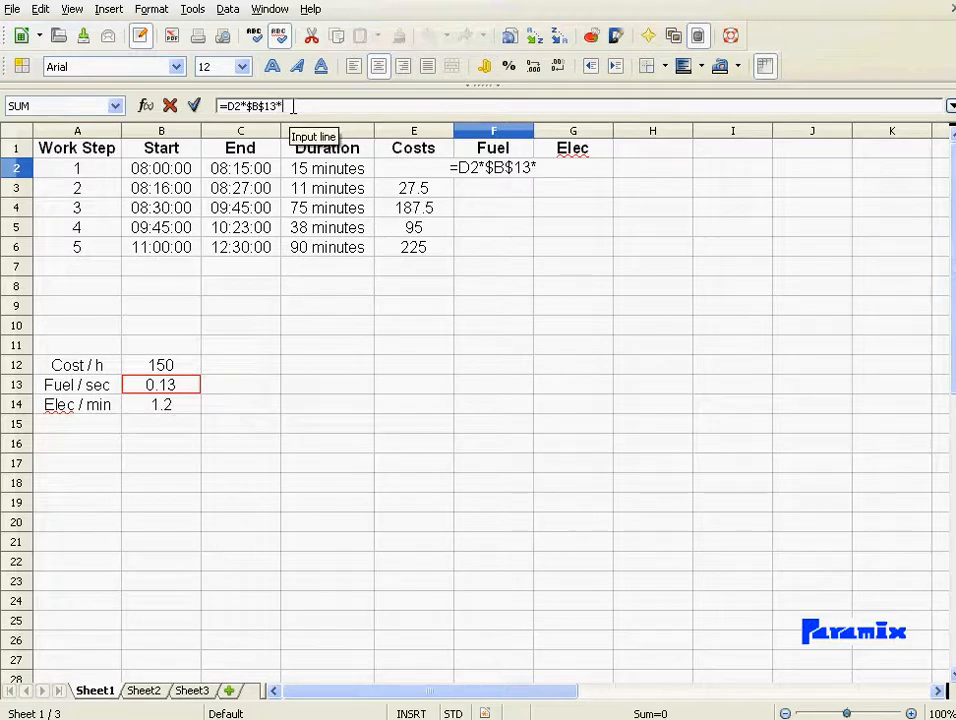
type("6")
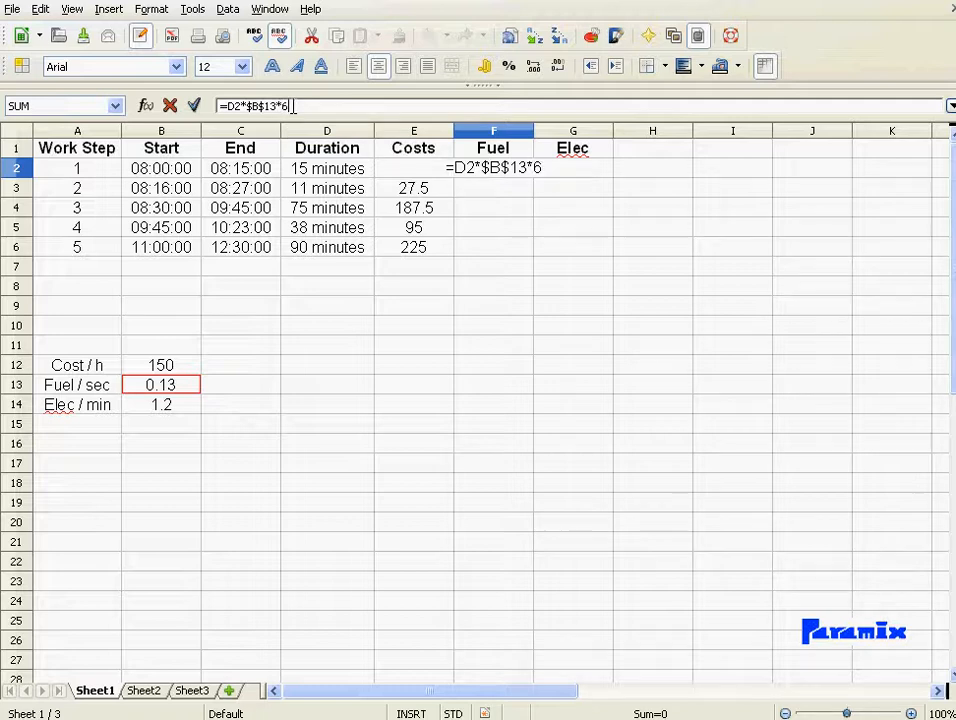
type("0*6")
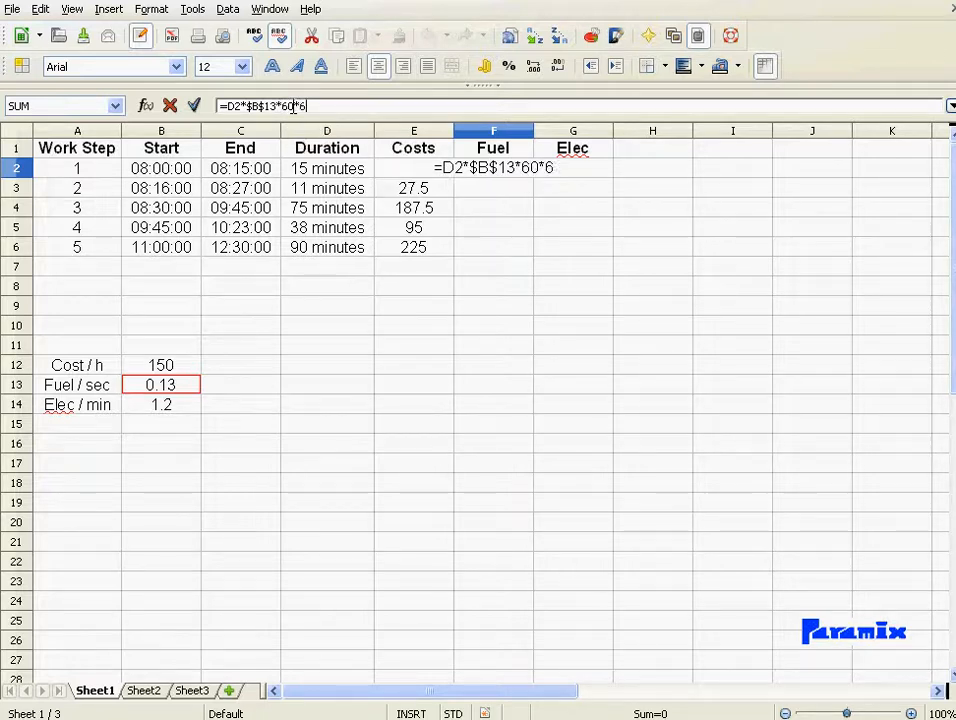
type("*24")
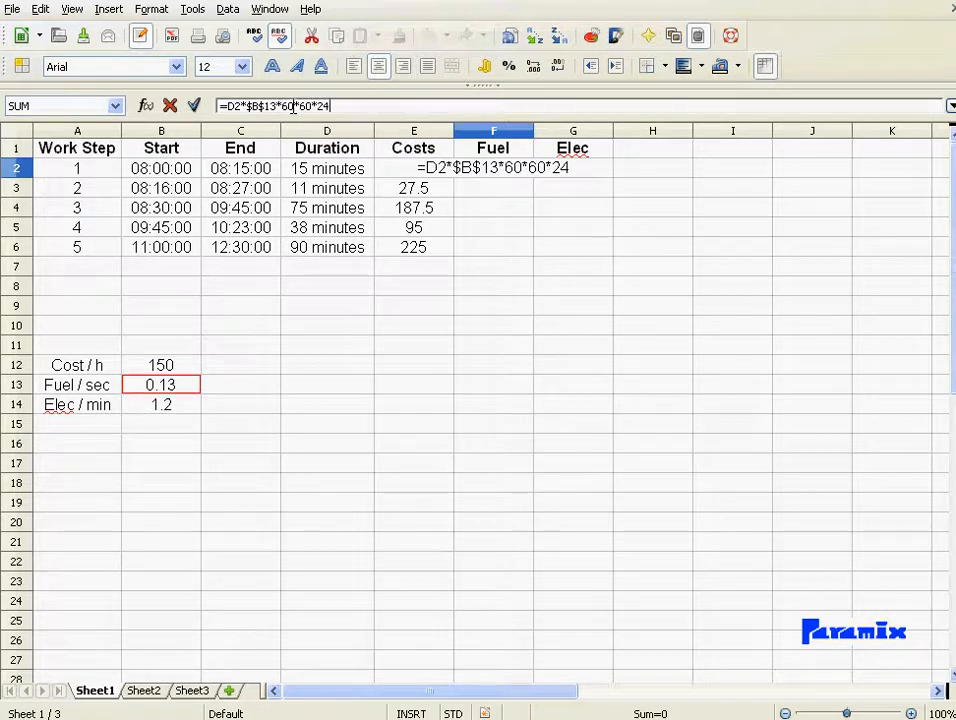
key("Return")
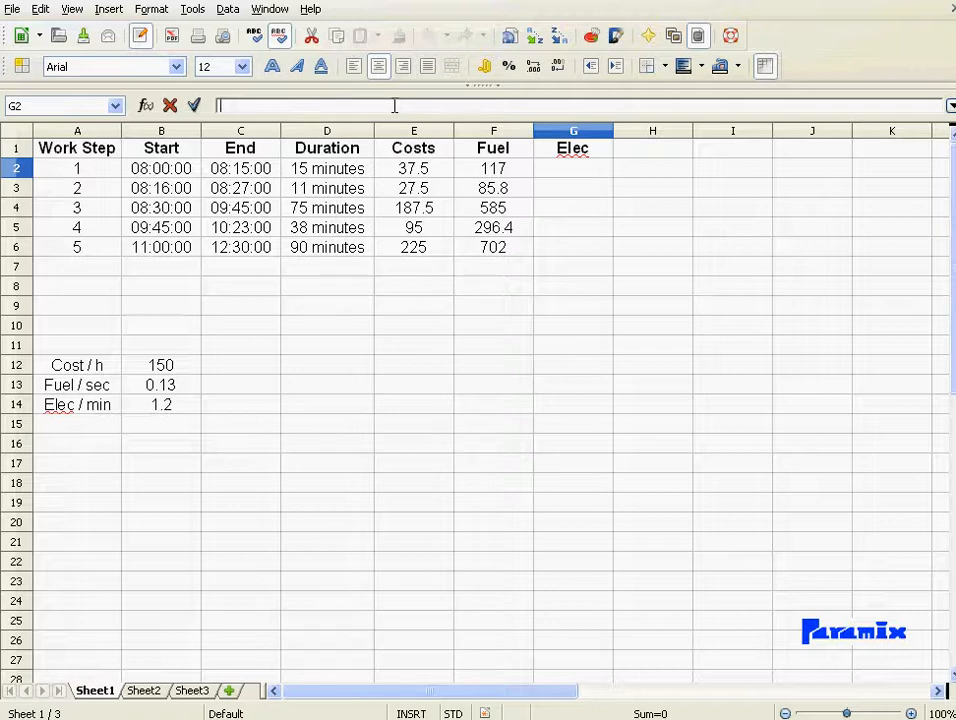
Step: Enter =D2*B14*60*24 in G2 and fill it down, giving 18 then 0 for steps 2–5
type("=")
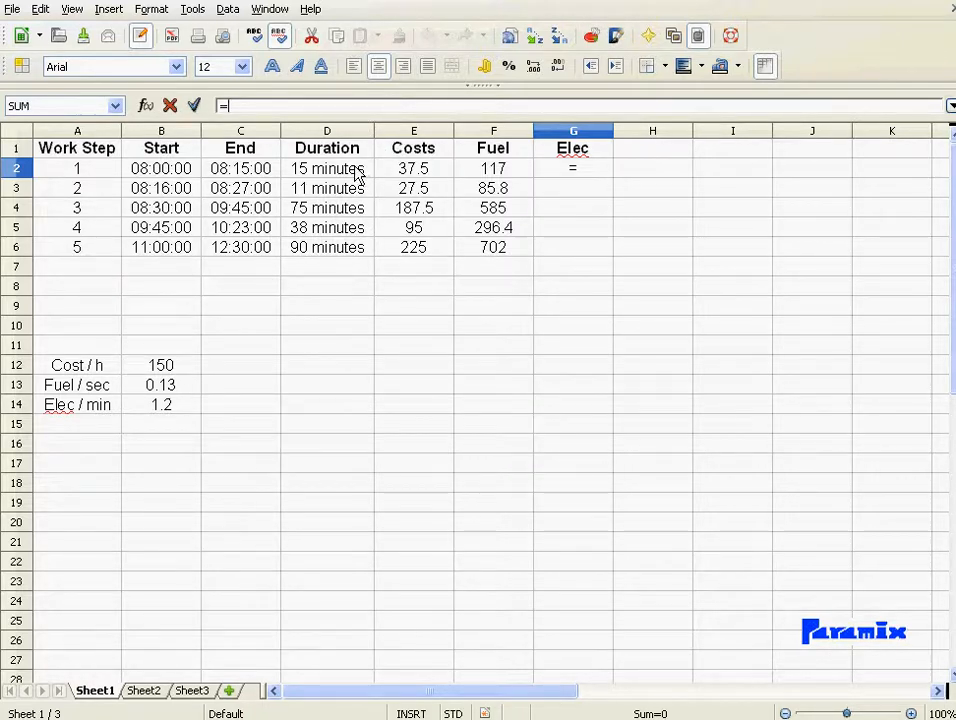
left_click(328, 168)
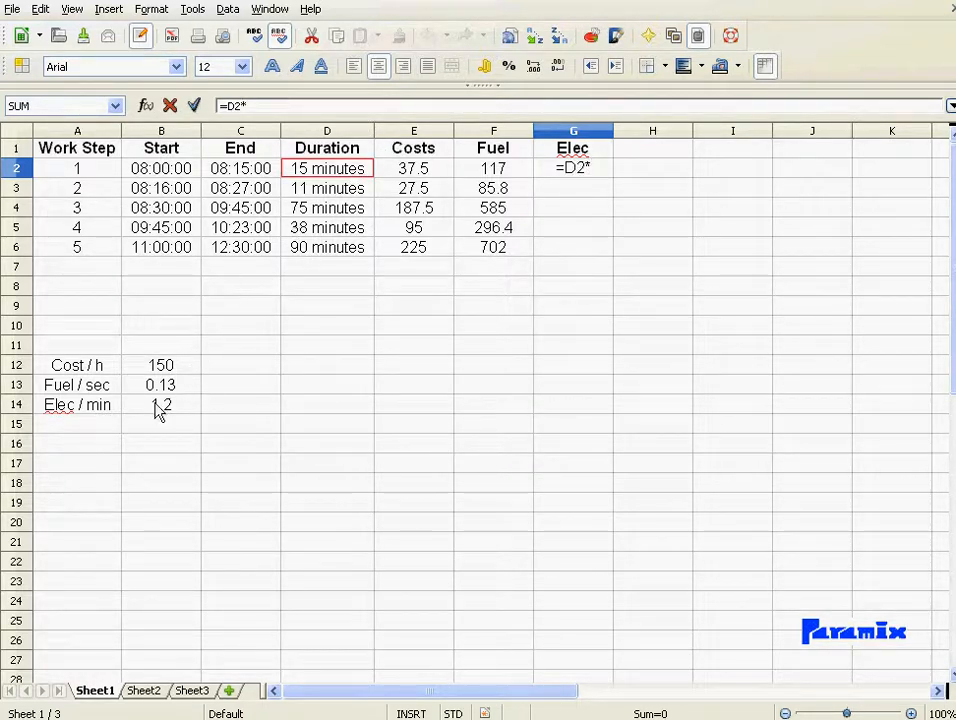
left_click(160, 404)
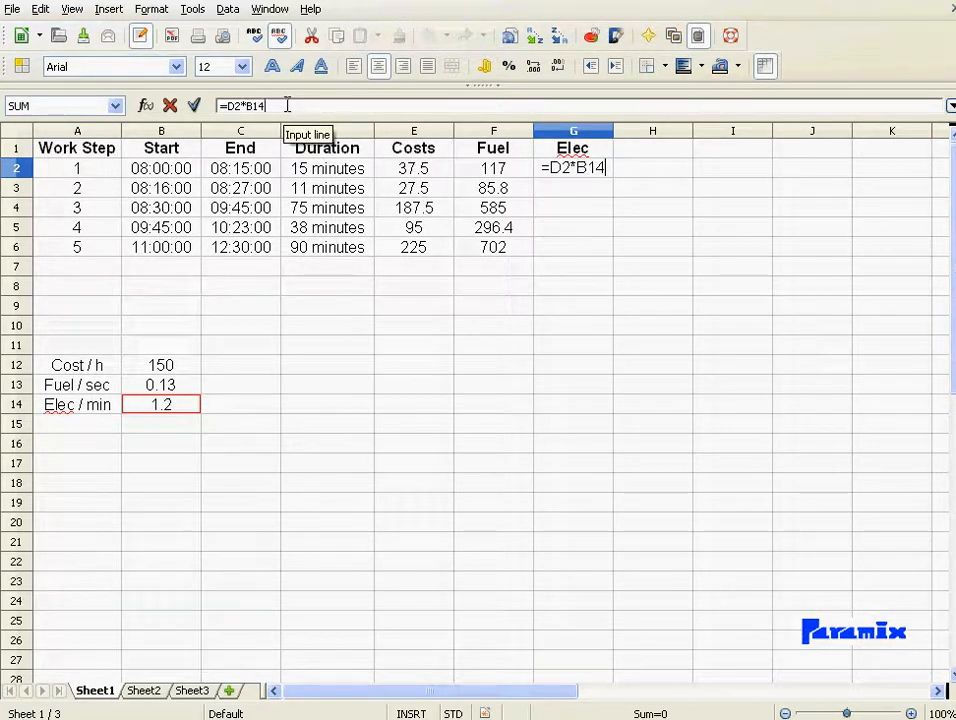
type("*6")
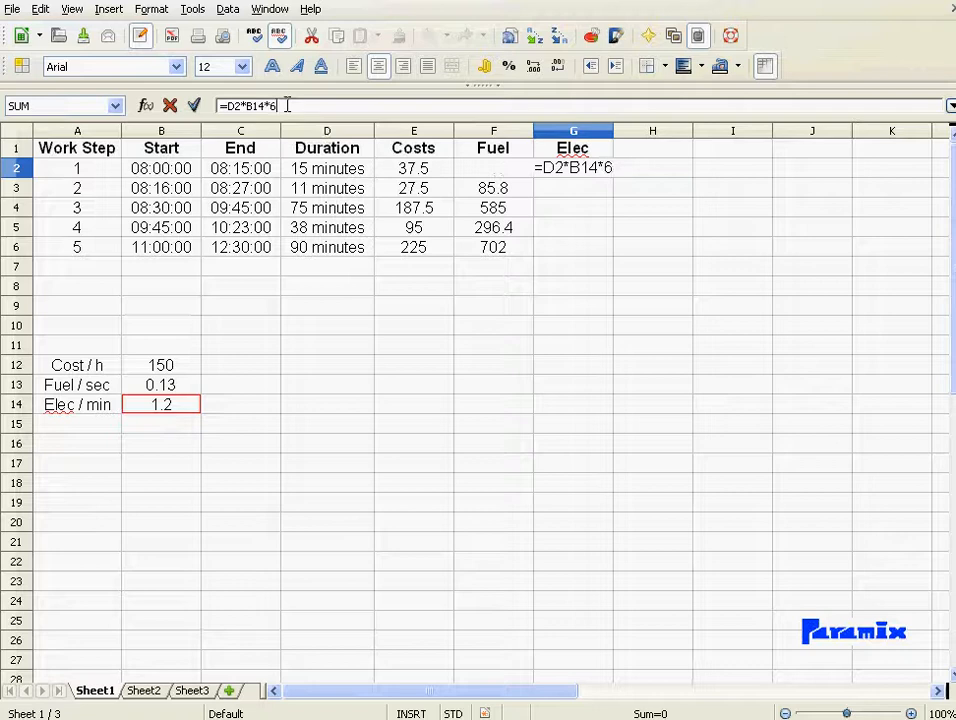
type("0*2")
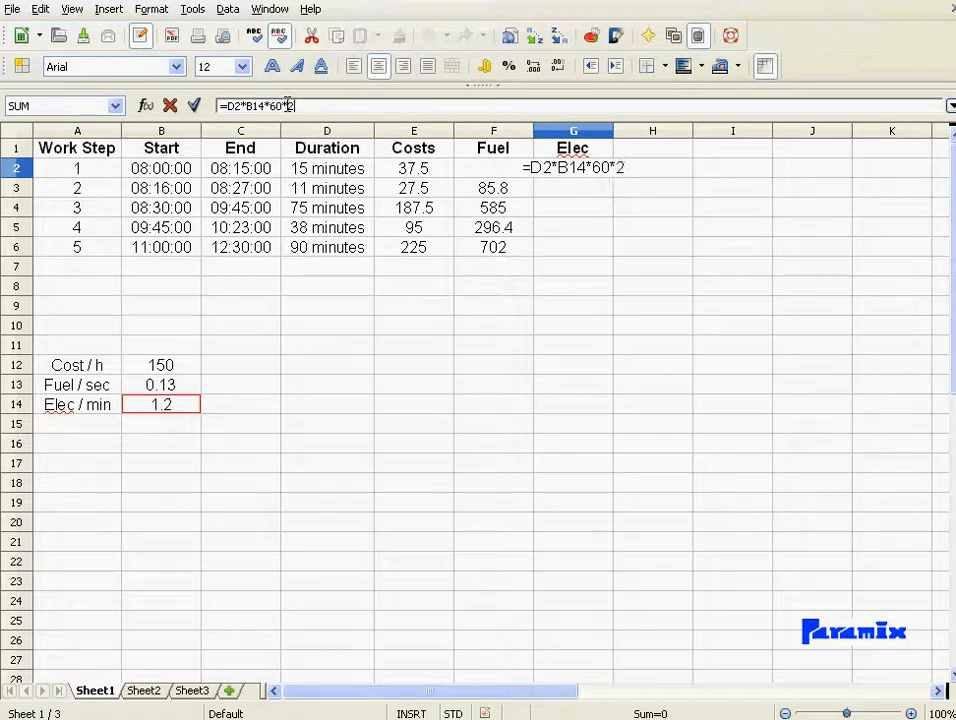
key("Return")
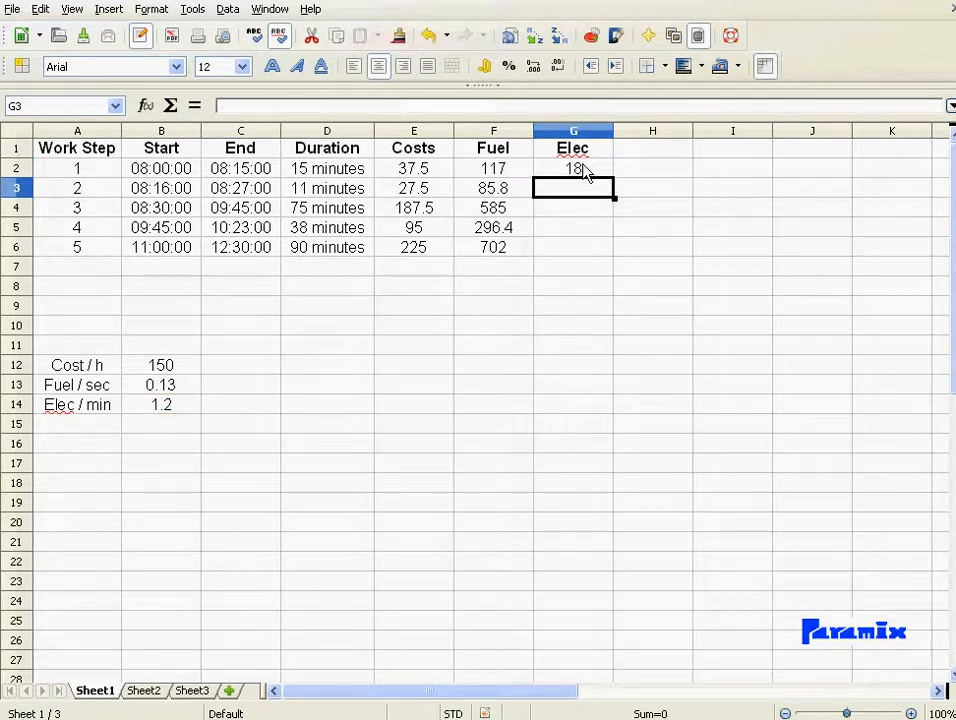
left_click_drag(572, 168, 572, 248)
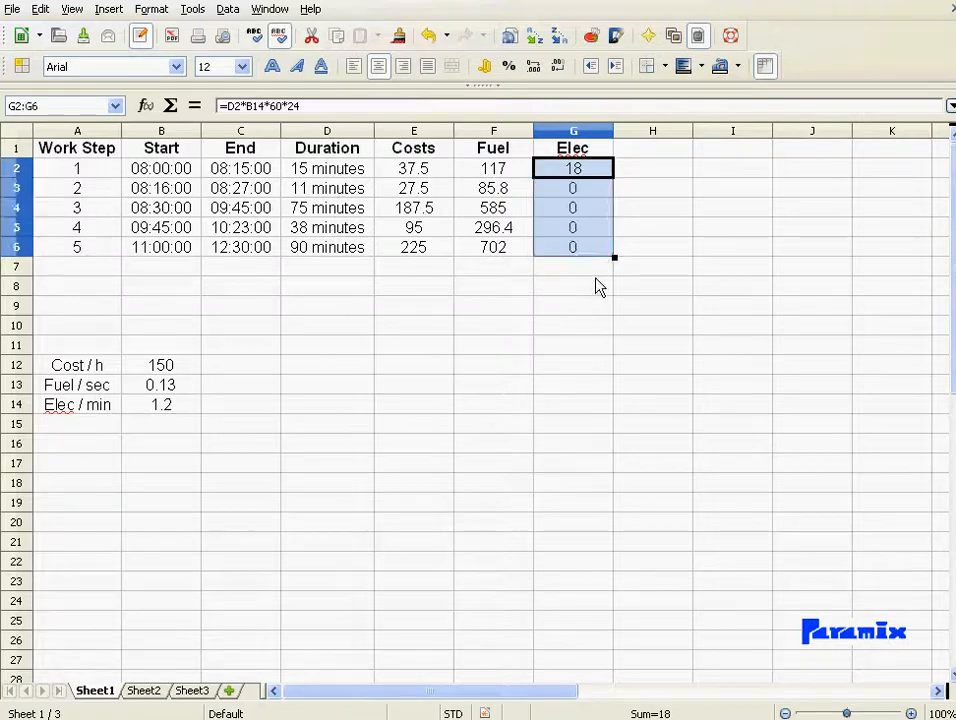
Step: Fix the Elec rate reference to $B$14 so the column reads 18, 13.2, 90, 45.6 and 108
left_click(572, 168)
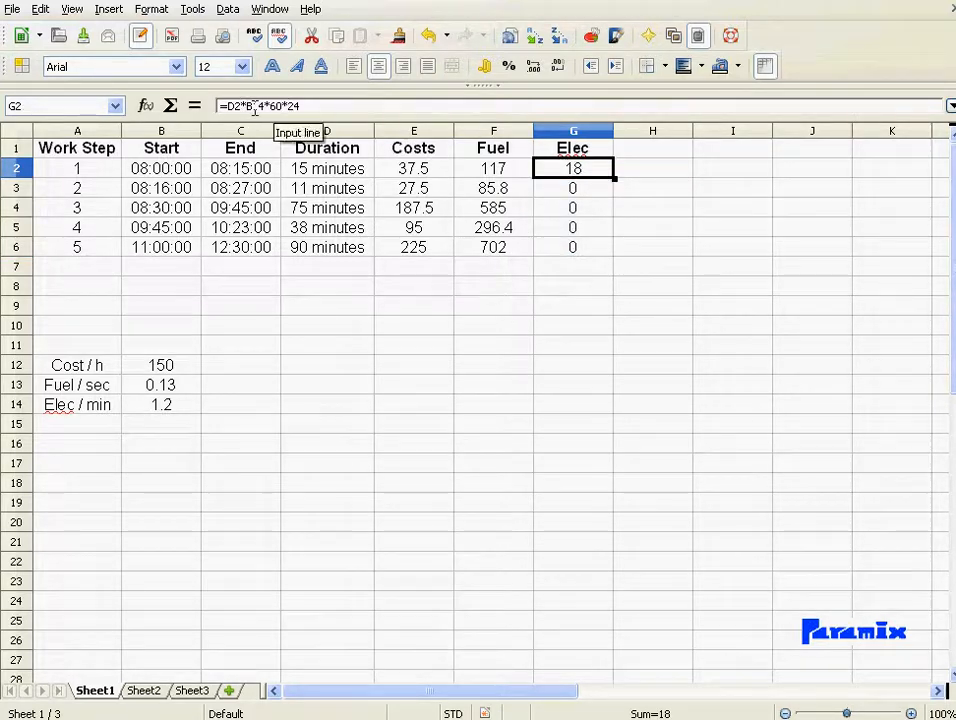
mouse_move(580, 198)
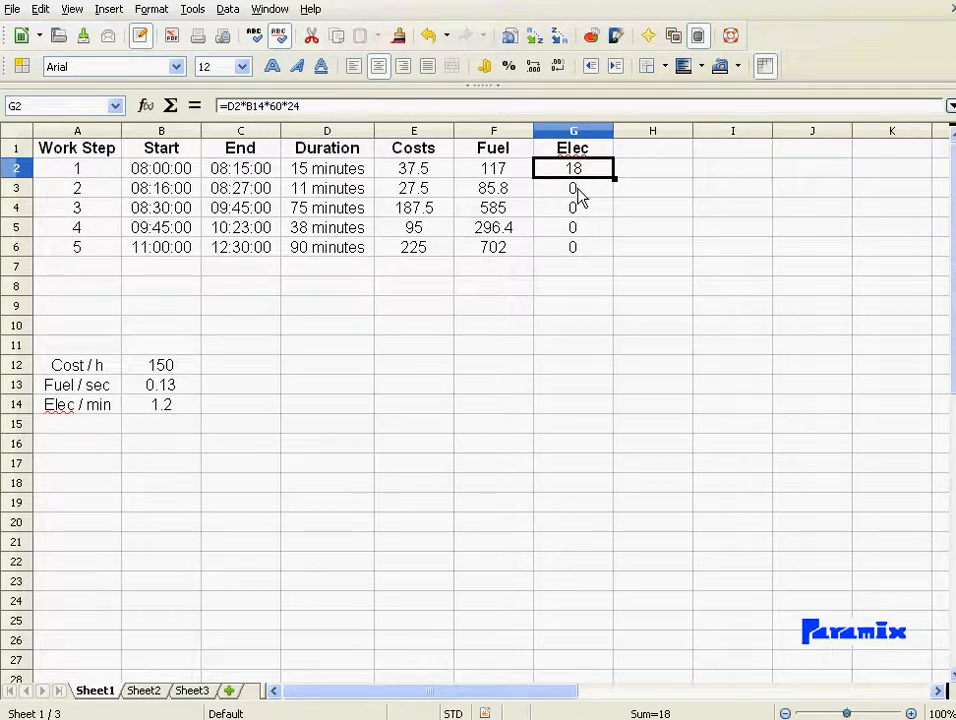
left_click(572, 188)
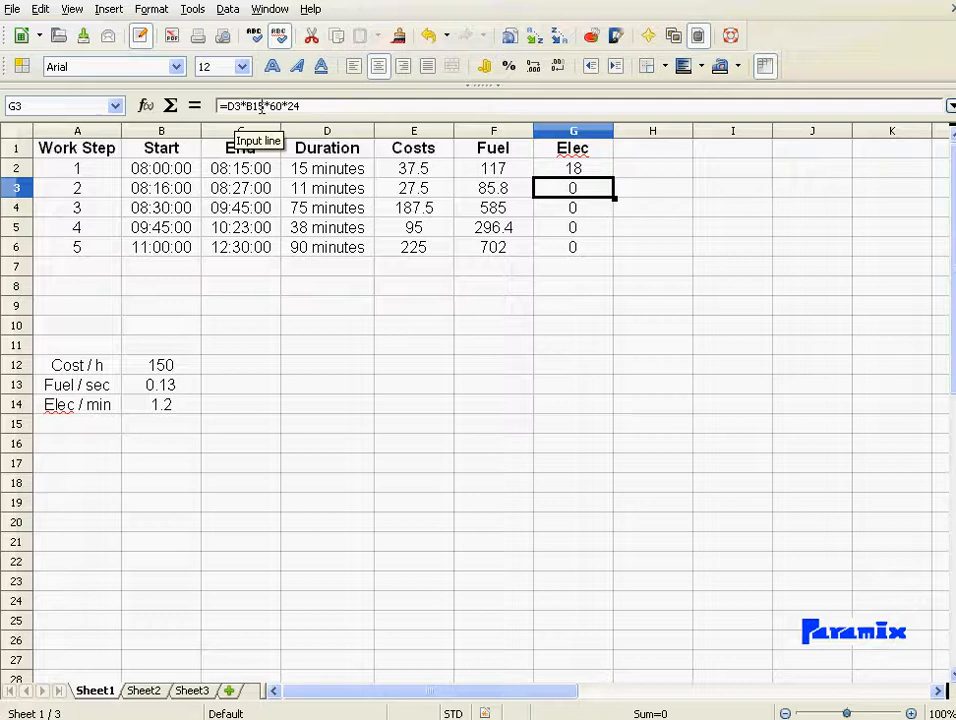
mouse_move(168, 436)
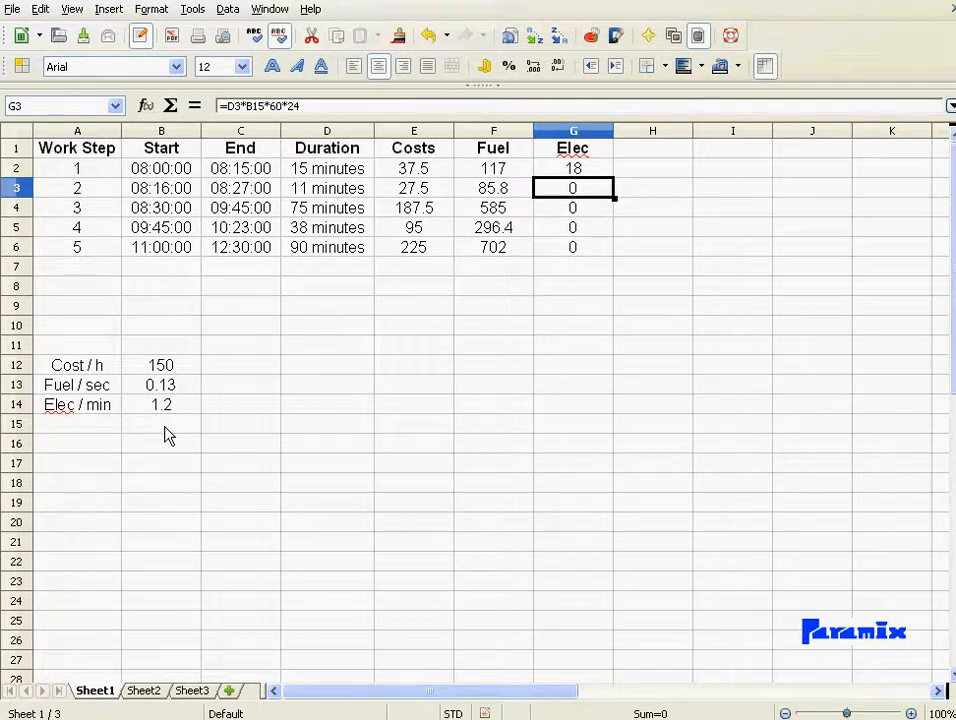
left_click(572, 168)
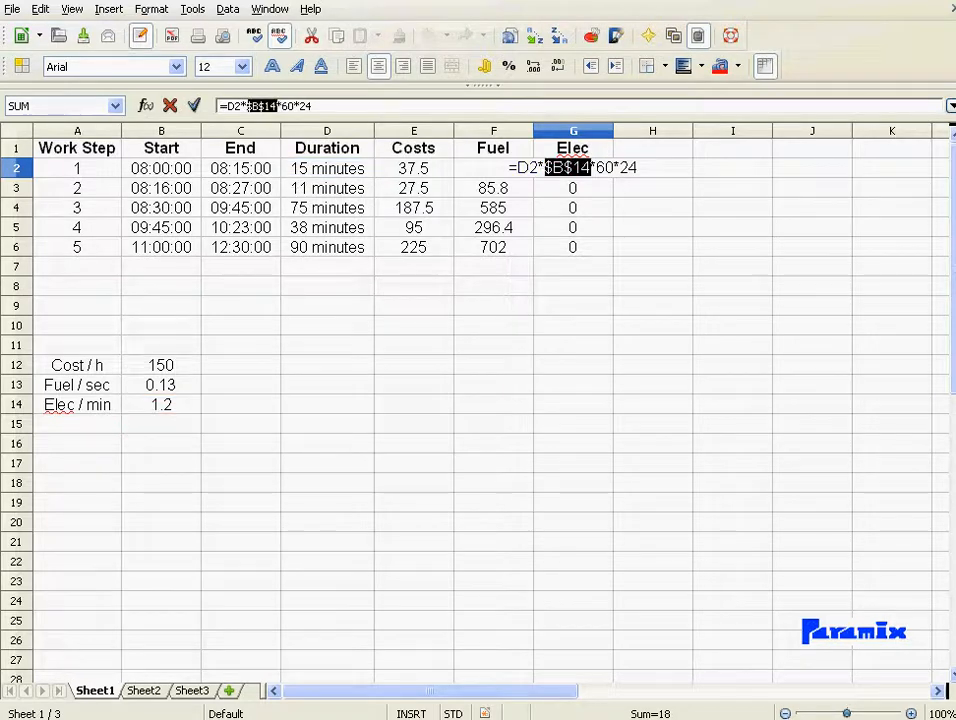
key("Return")
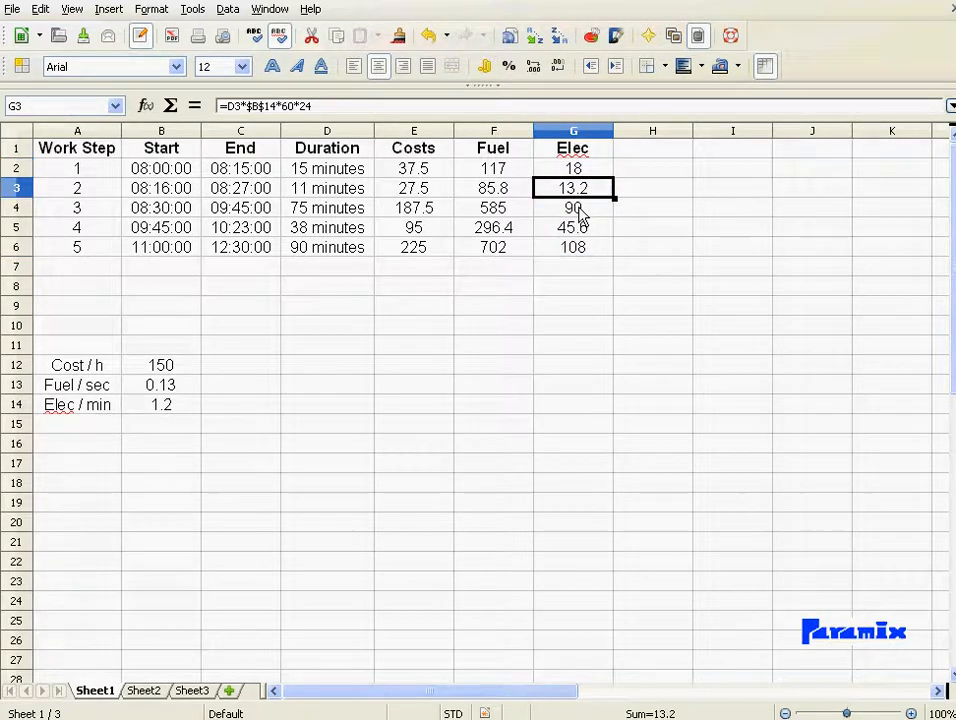
left_click(572, 248)
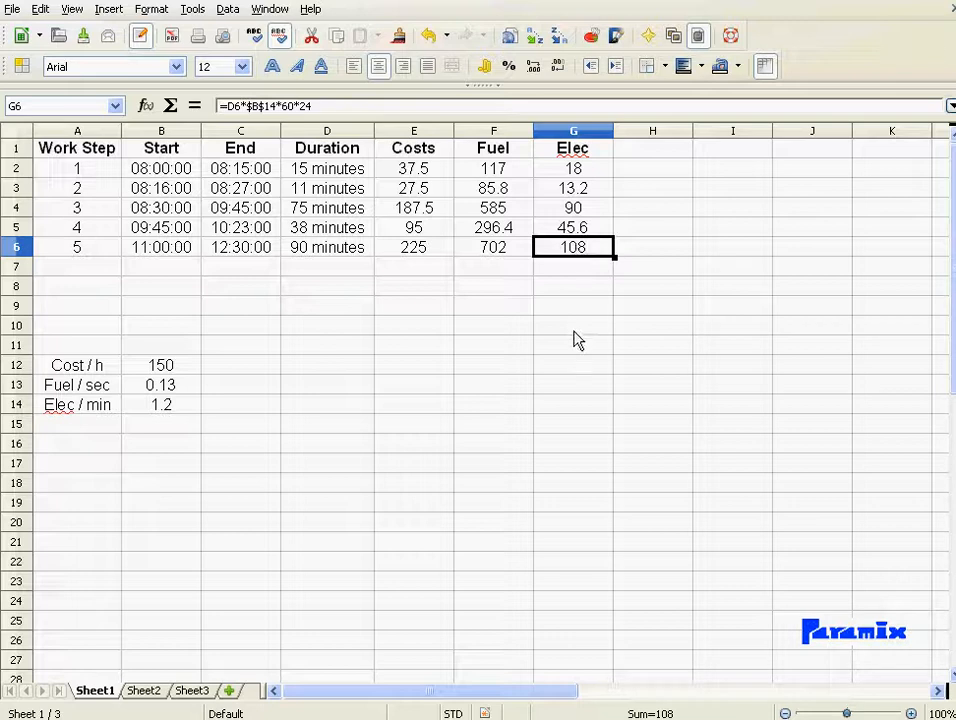
left_click(572, 324)
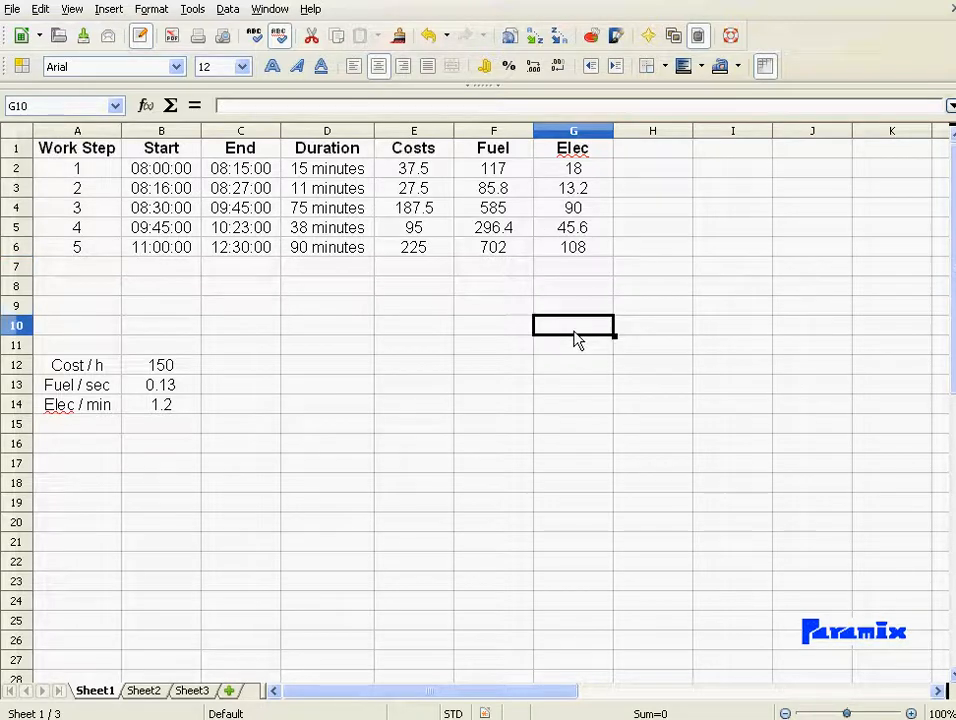
left_click(412, 168)
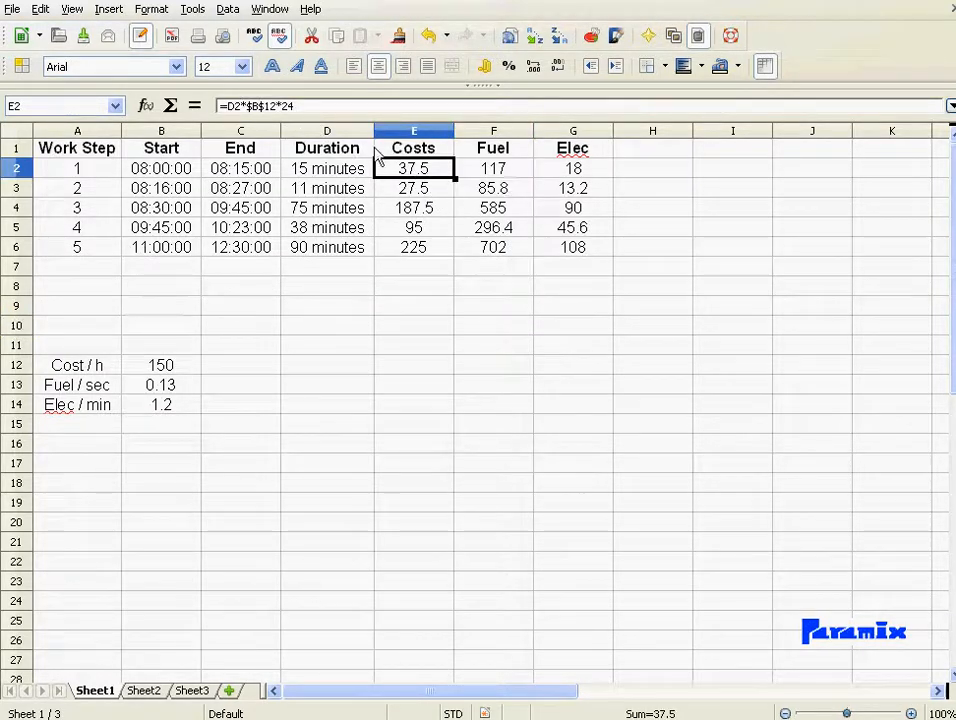
left_click(494, 168)
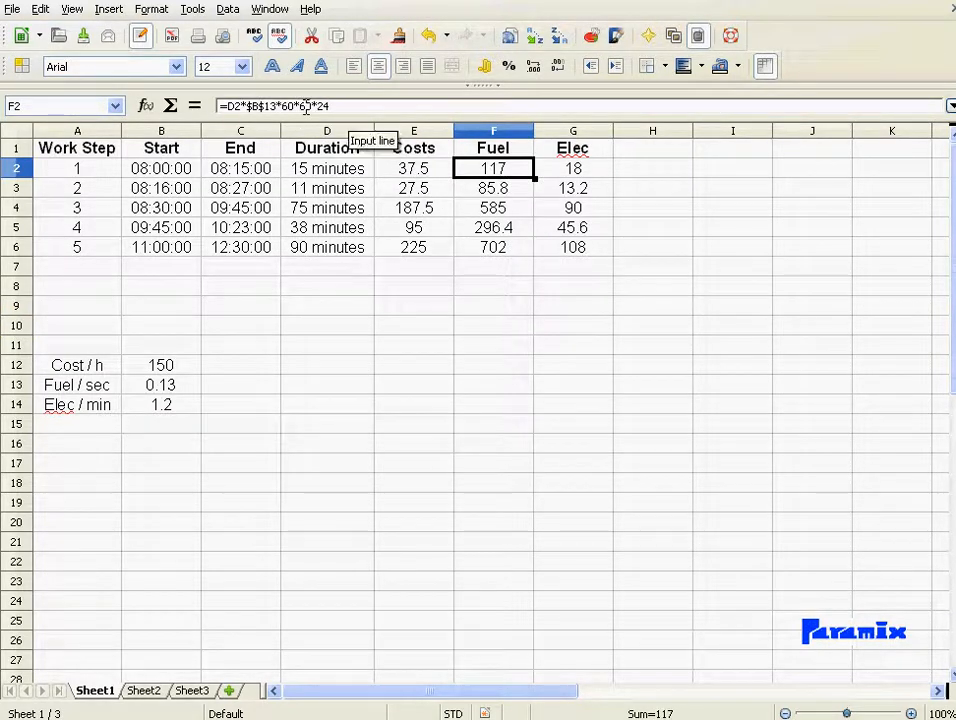
left_click(572, 168)
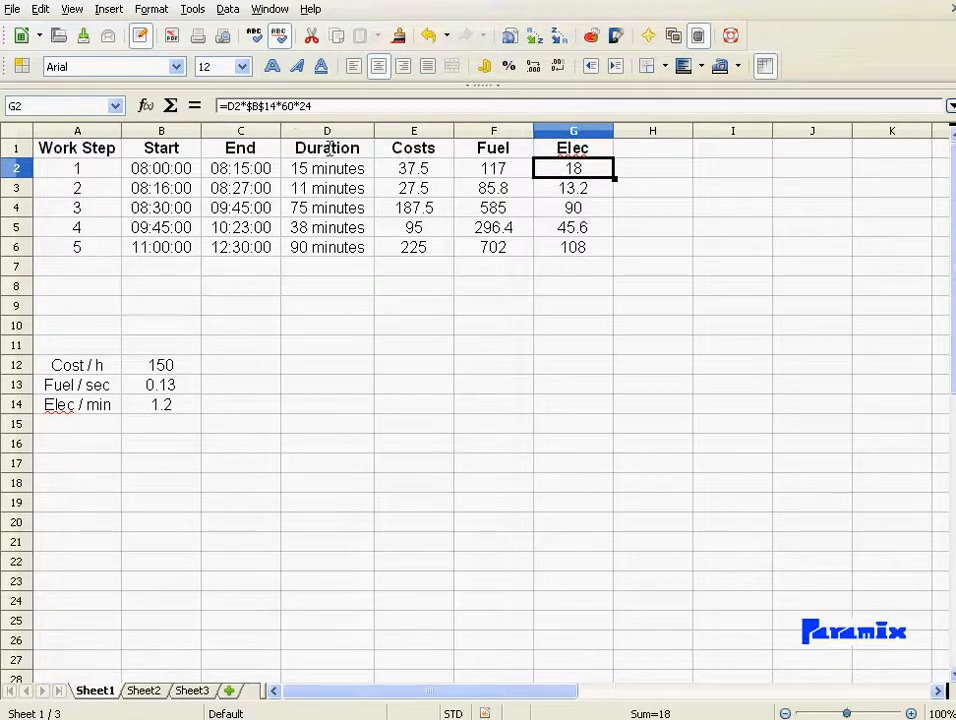
mouse_move(312, 258)
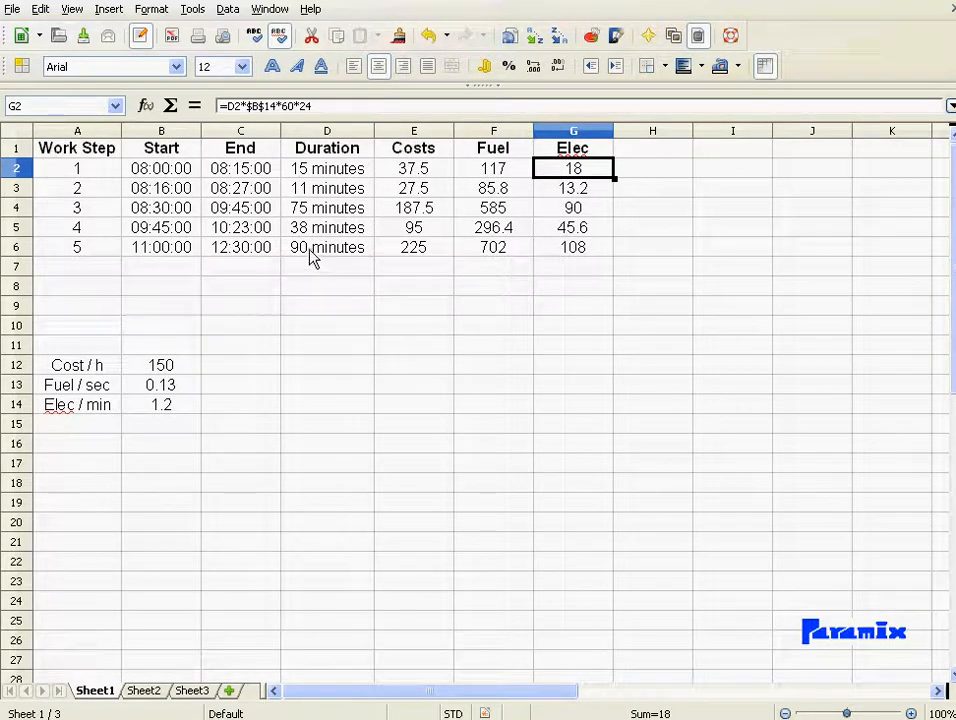
left_click(328, 264)
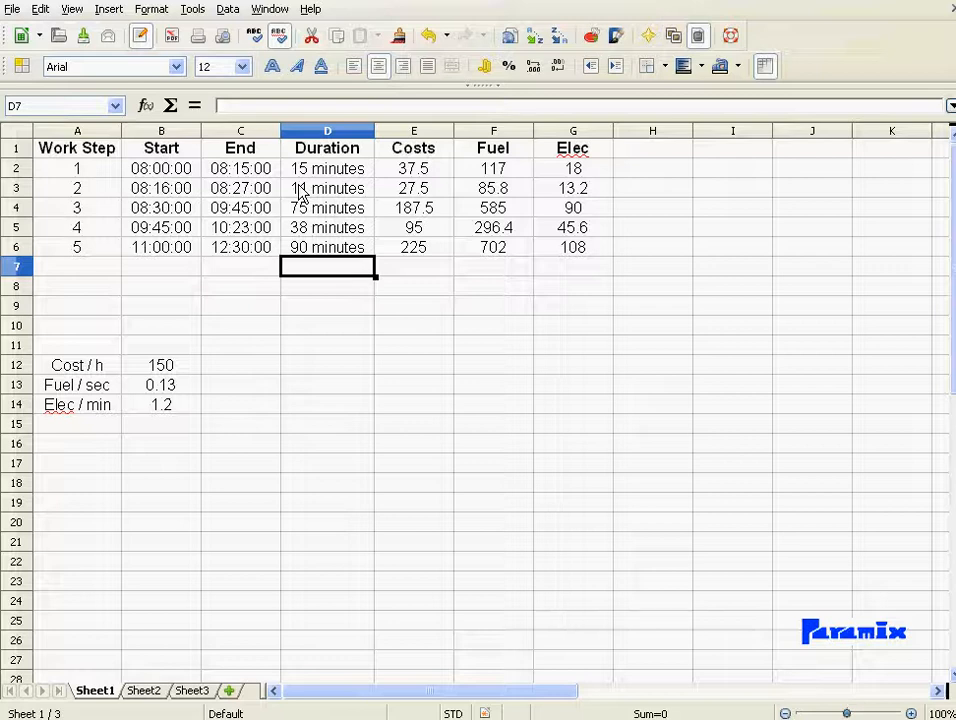
mouse_move(292, 184)
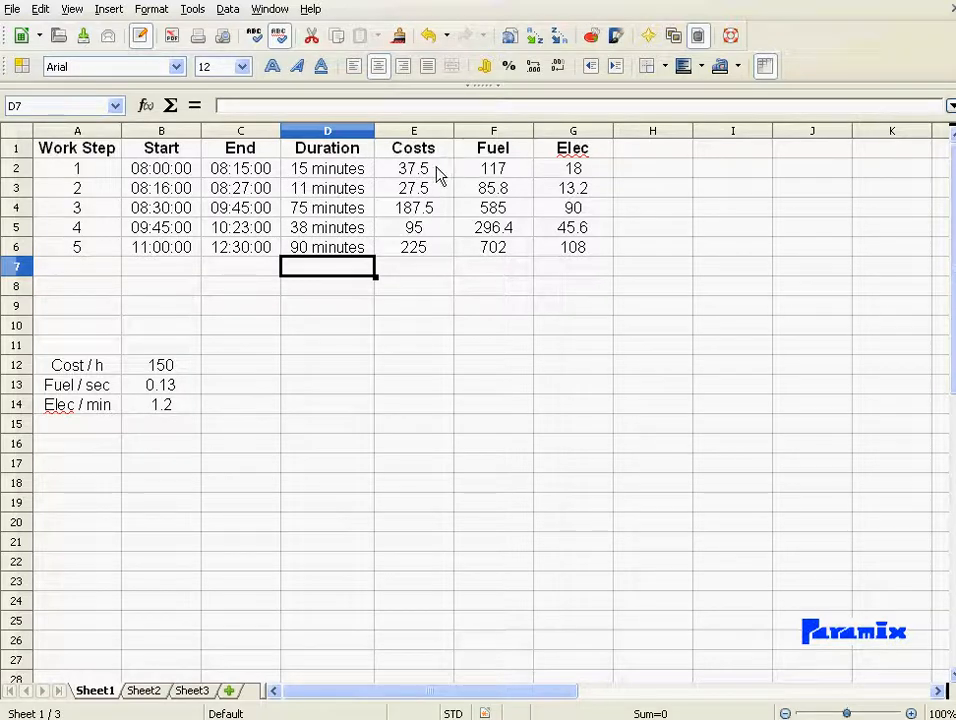
left_click(412, 168)
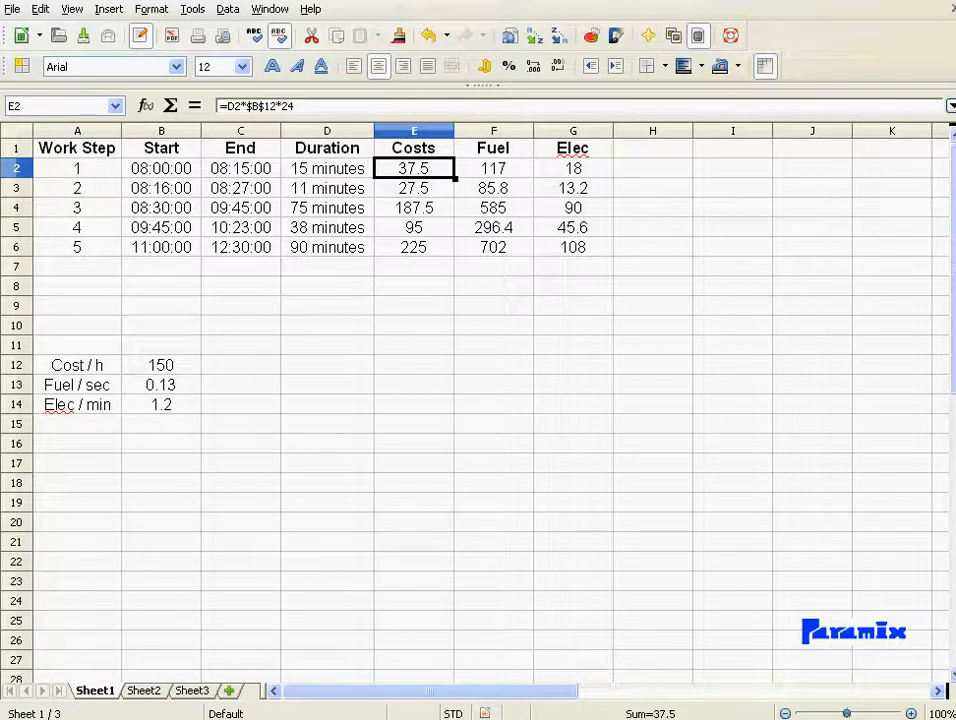